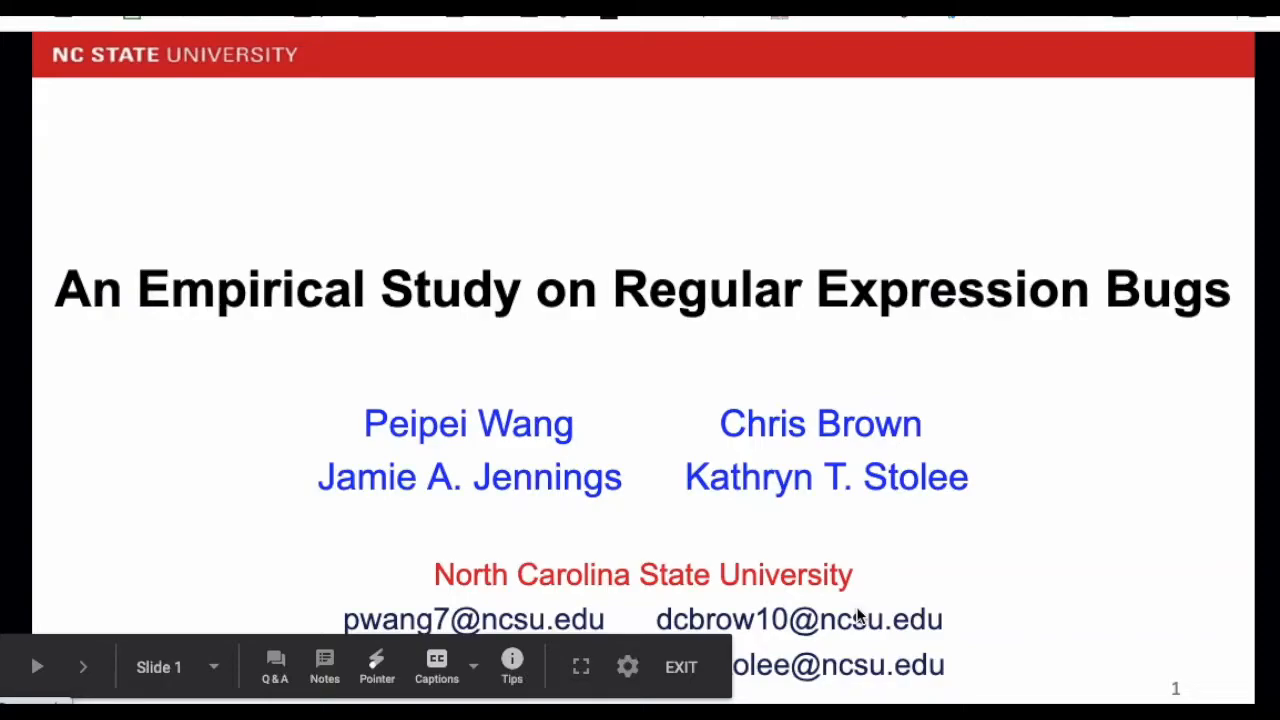
- Advance the slideshow from the title slide toward "How to analyze the PRs?"
key(Right)
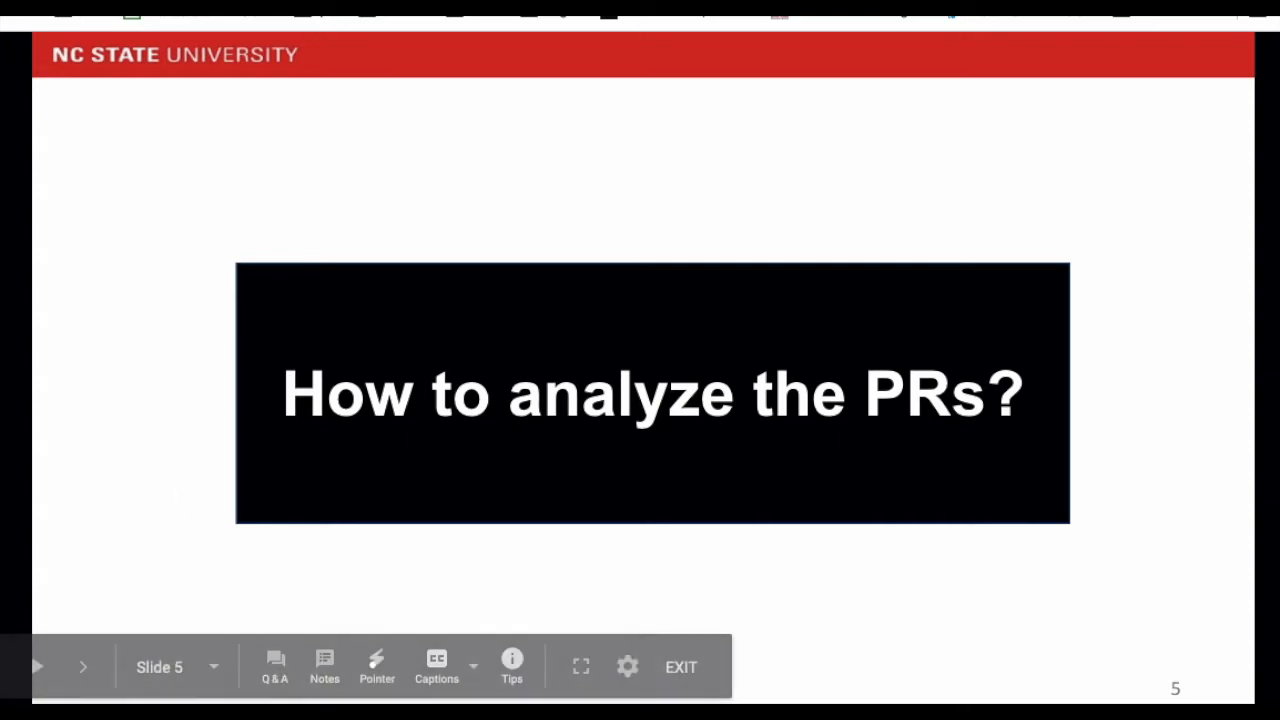
- Advance to the TAMAYA-340 regex bugfix pull request example with its replaceAll callout
click(82, 665)
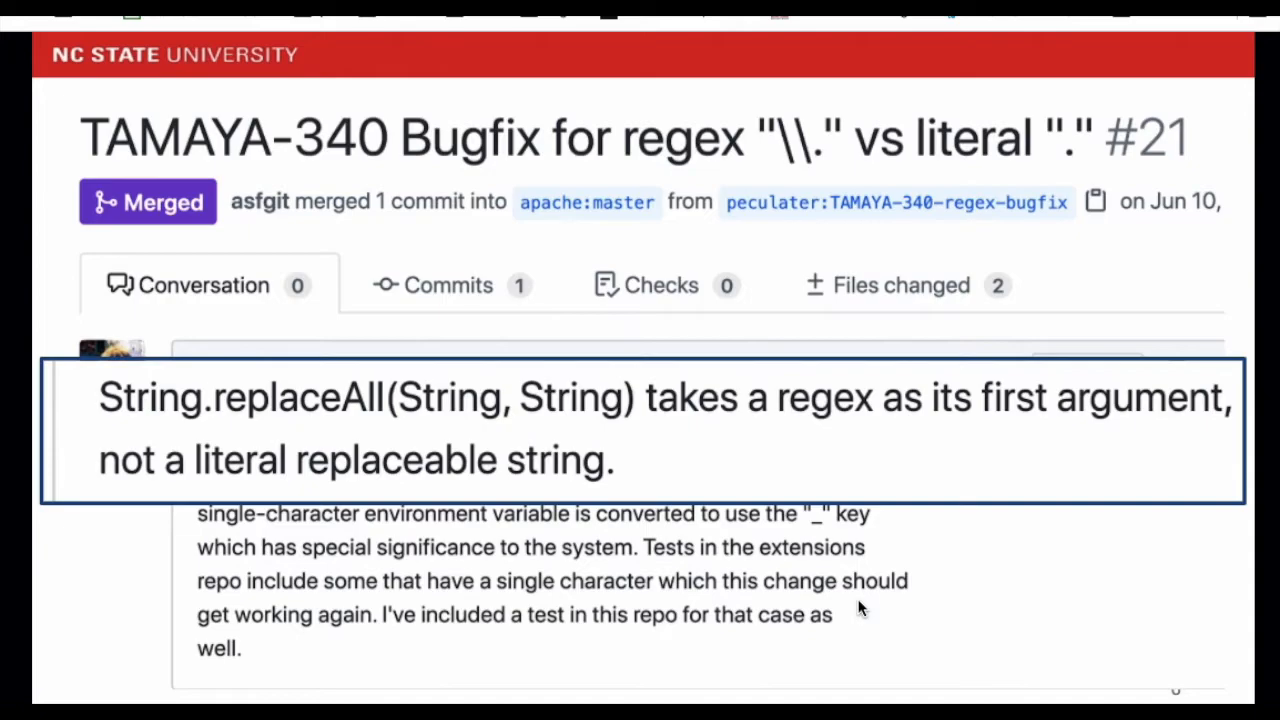
- Step through the TAMAYA-340 callouts up to the sec-bugs Other Code classification slide
scroll(down, 3)
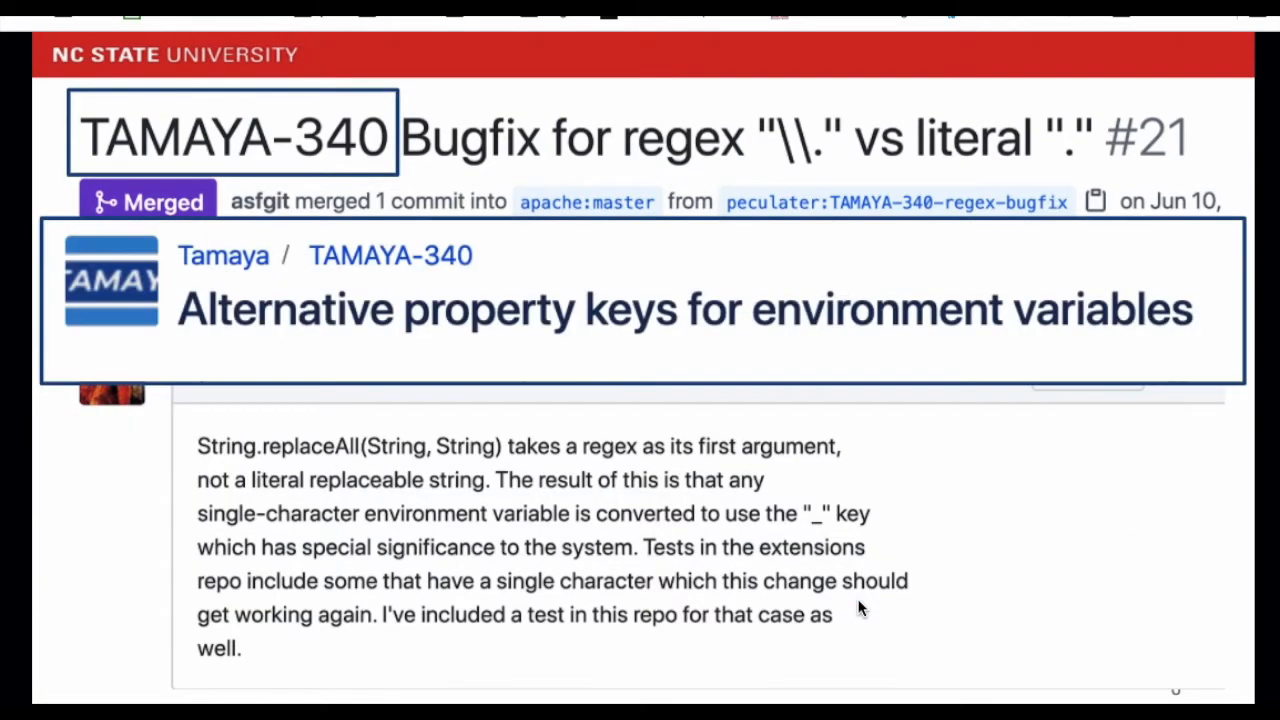
scroll(down, 3)
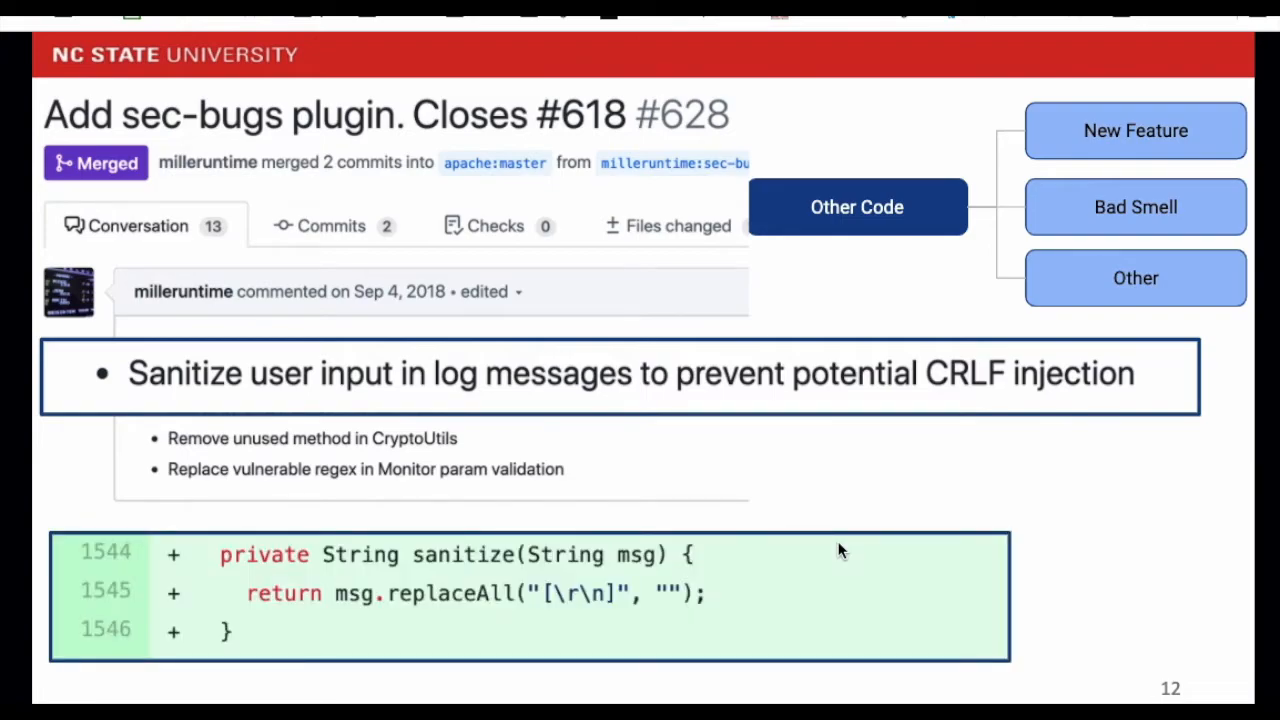
- Advance past slide 12's boxed CRLF log-sanitizing code to slide 13
key(Right)
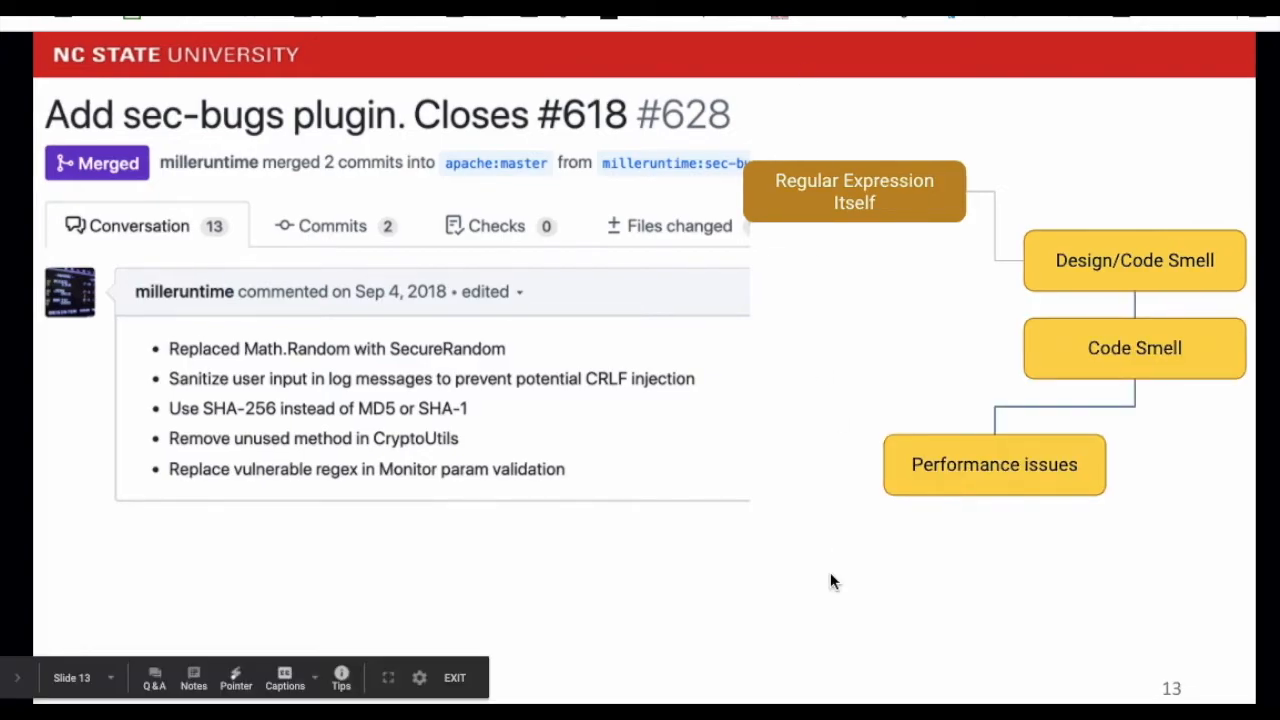
- Advance past slide 13's Regular Expression Itself to Performance chain toward the pie chart
key(right)
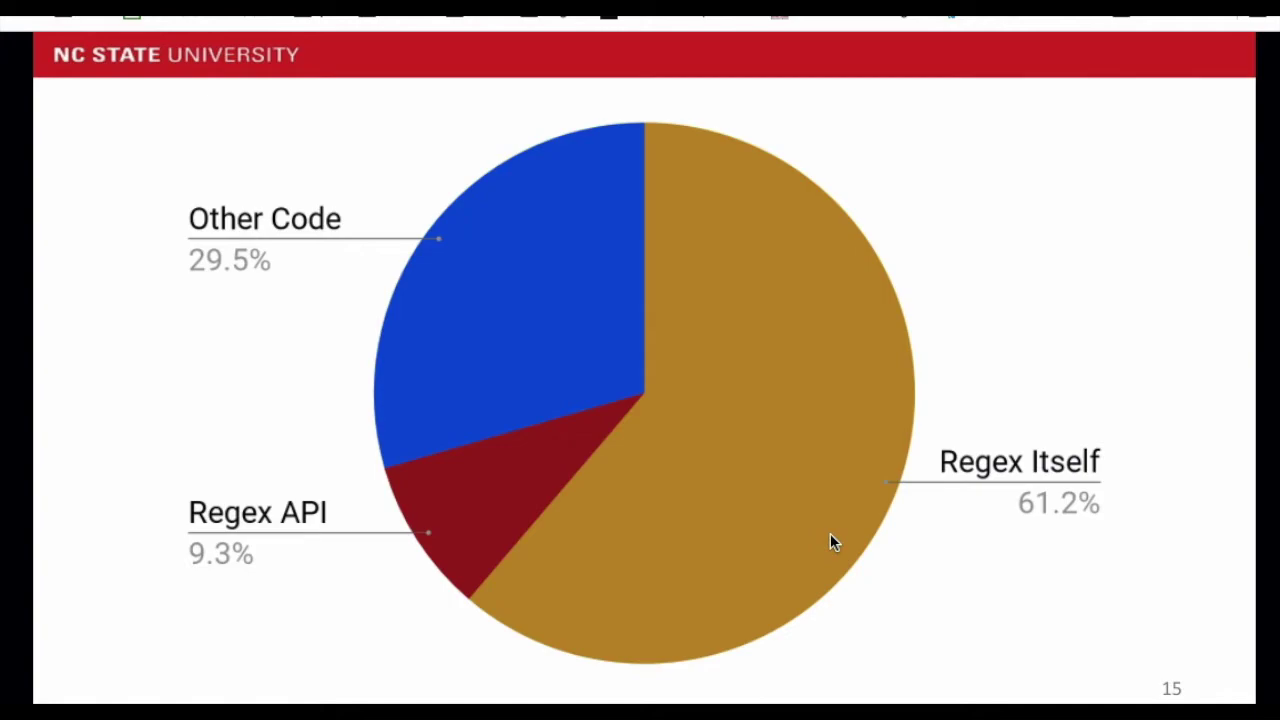
key(Right)
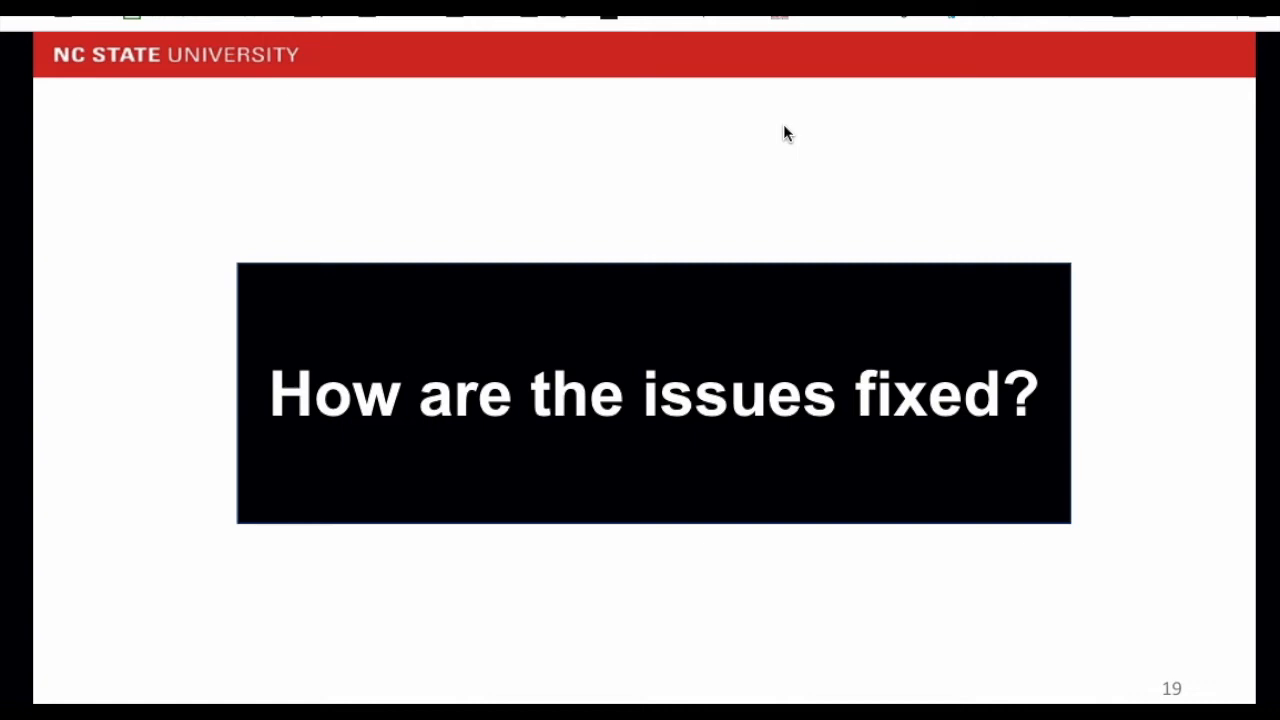
mouse_move(598, 74)
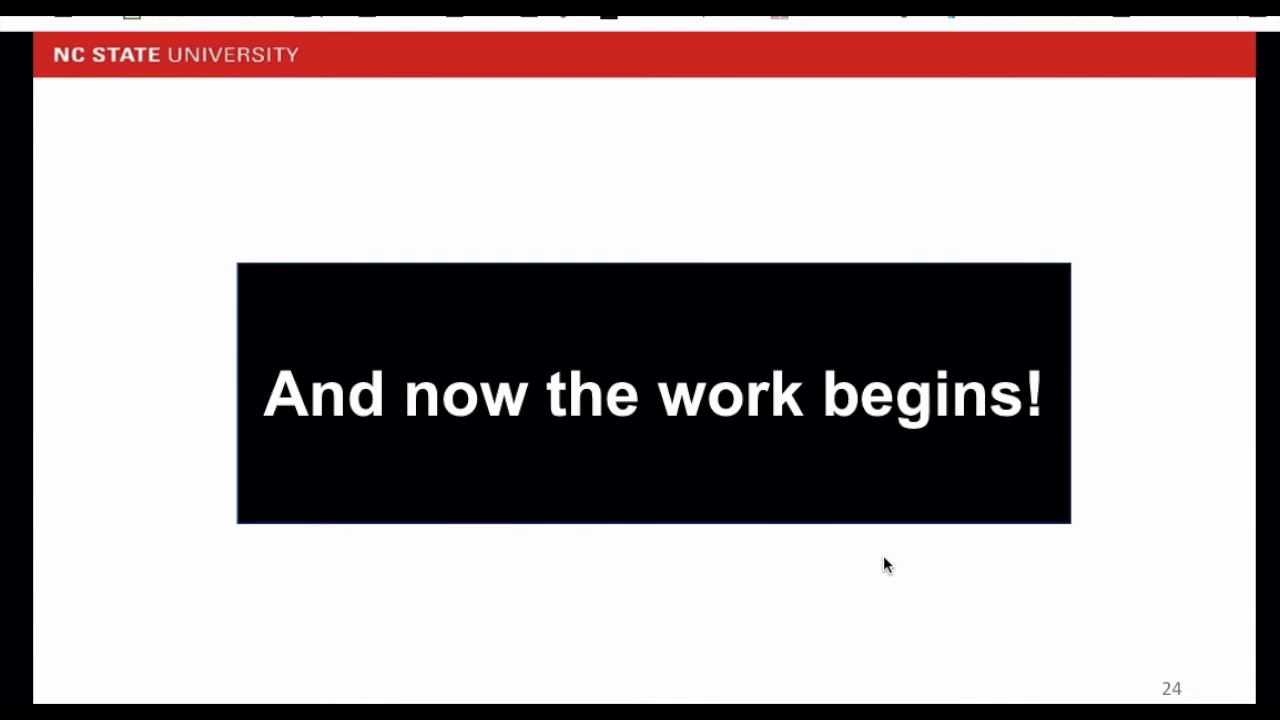
- Advance to slide 25, Future Work, with its two points on regex use and performance
key(Right)
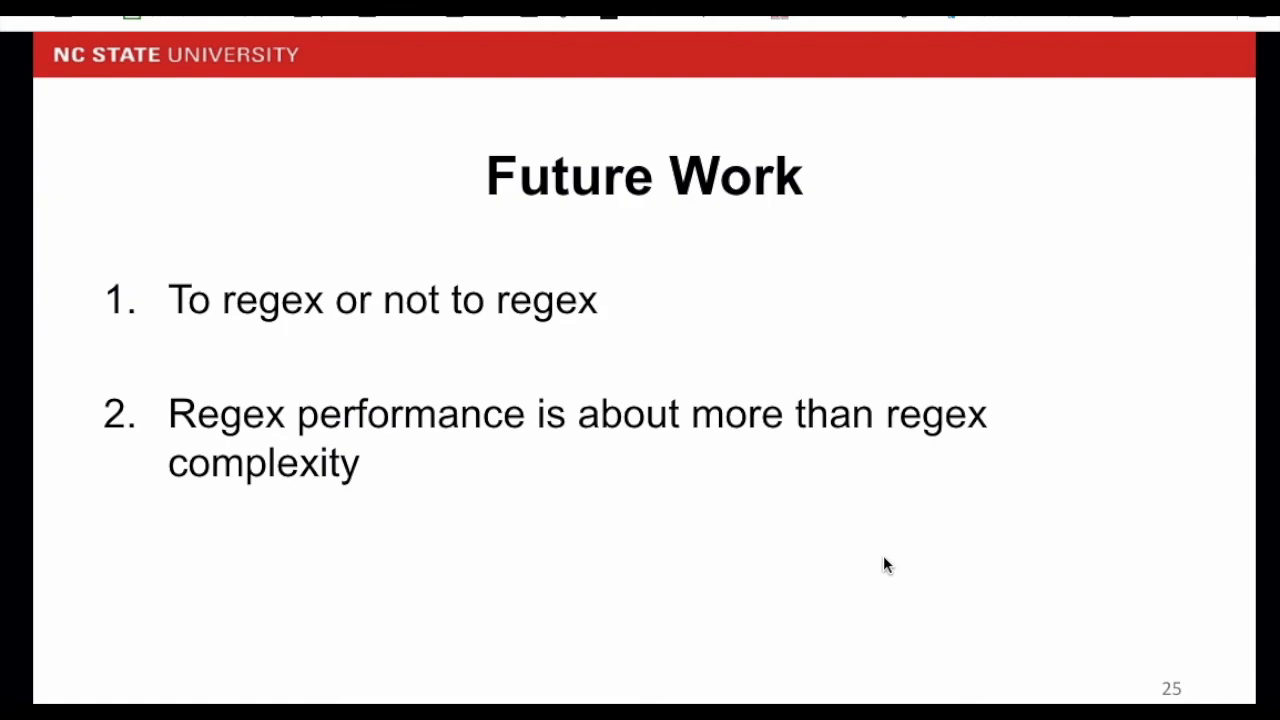
- Advance to the closing slide 26, "Thanks!", ending the presentation
key(Right)
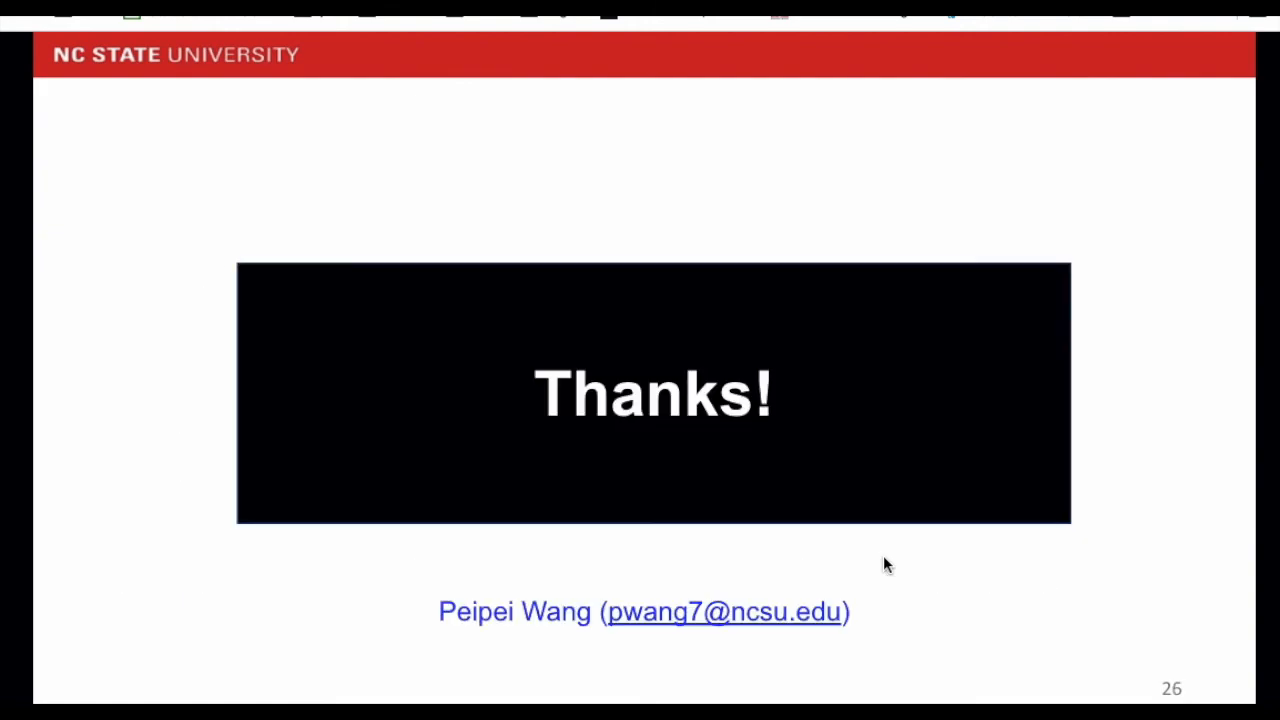